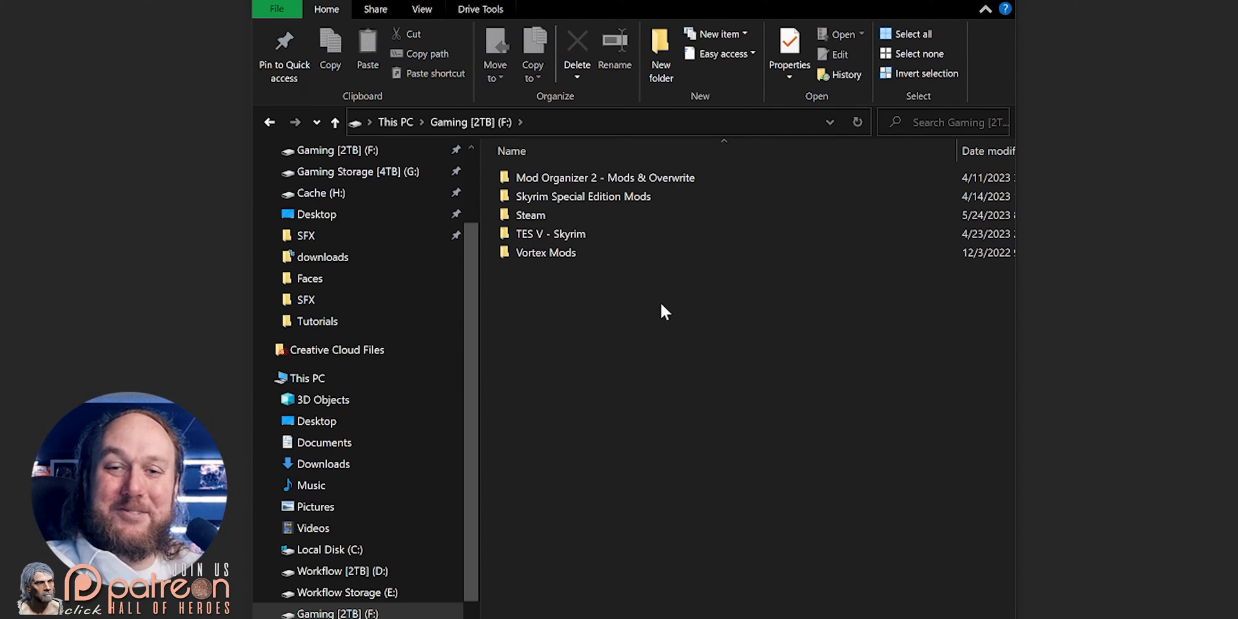
- Open TES V - Skyrim on Gaming (F:), then its Data folder, and scroll through it
left_click(550, 233)
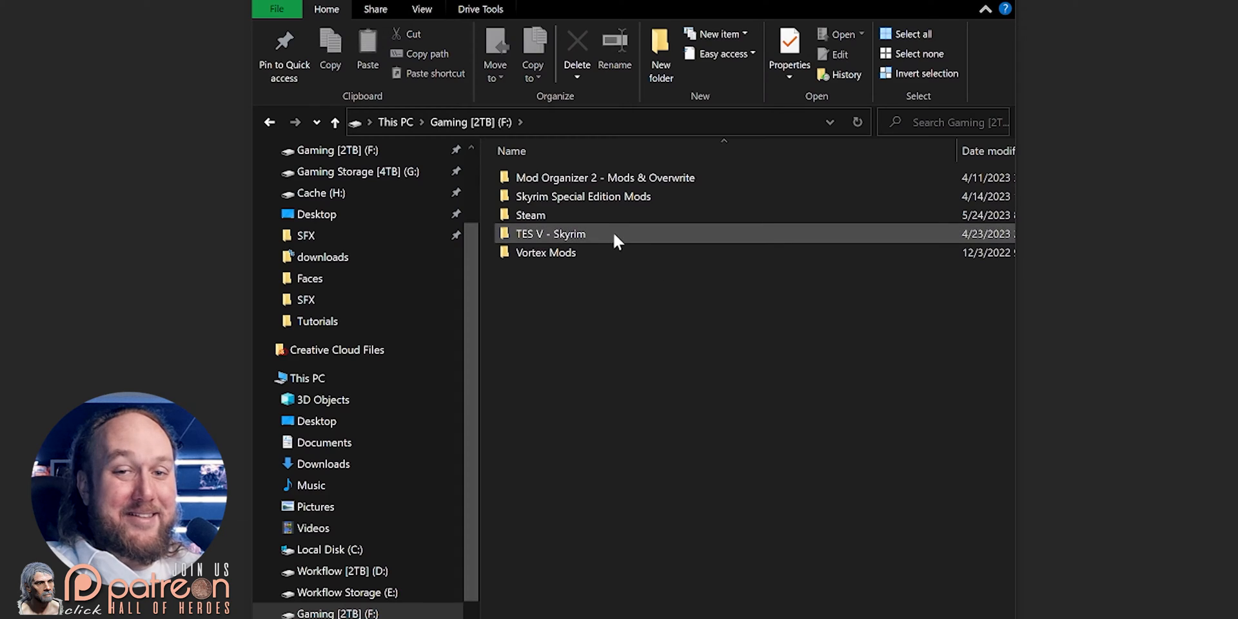
left_click(549, 233)
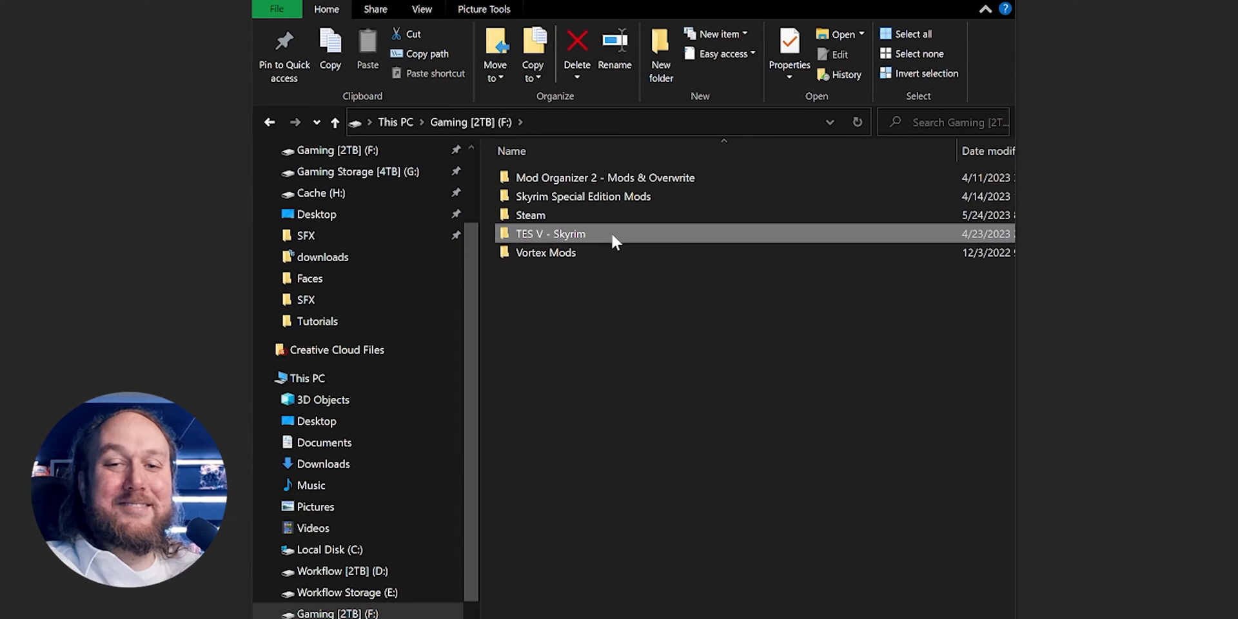
double_click(549, 233)
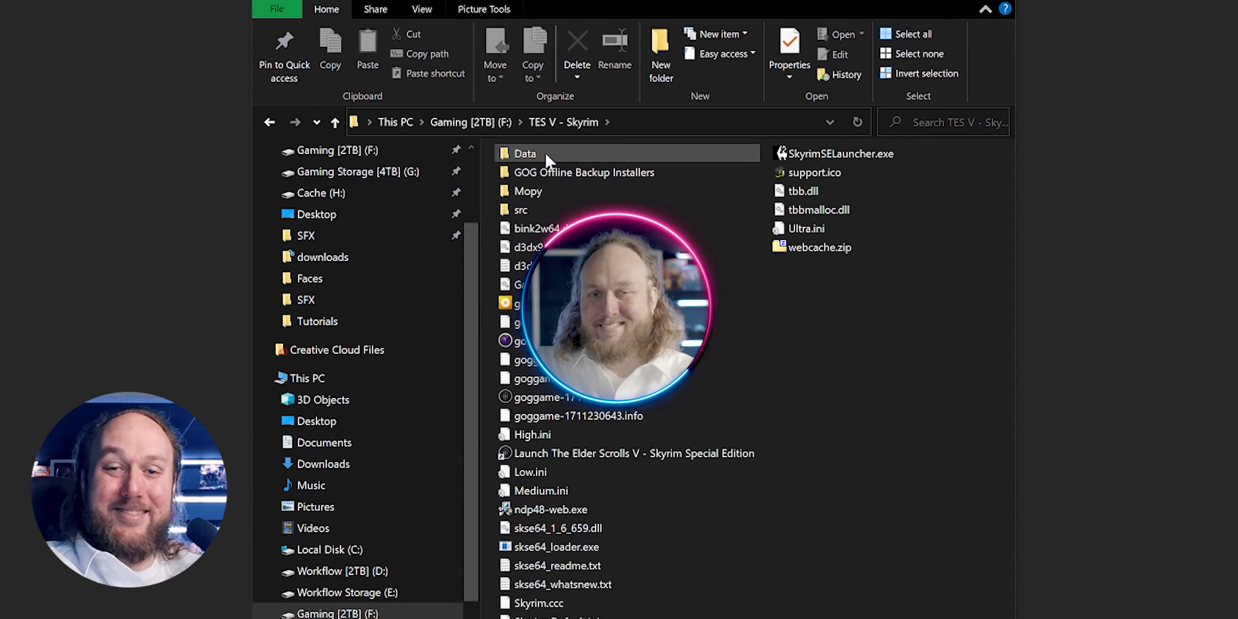
double_click(525, 153)
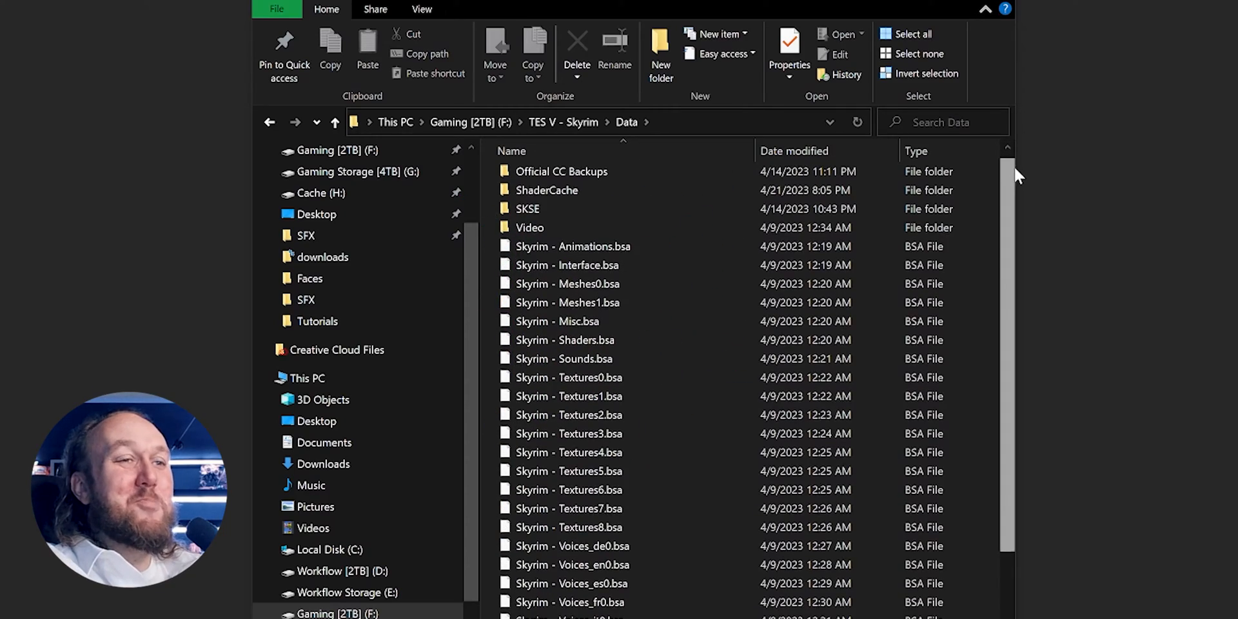
scroll("down", 3)
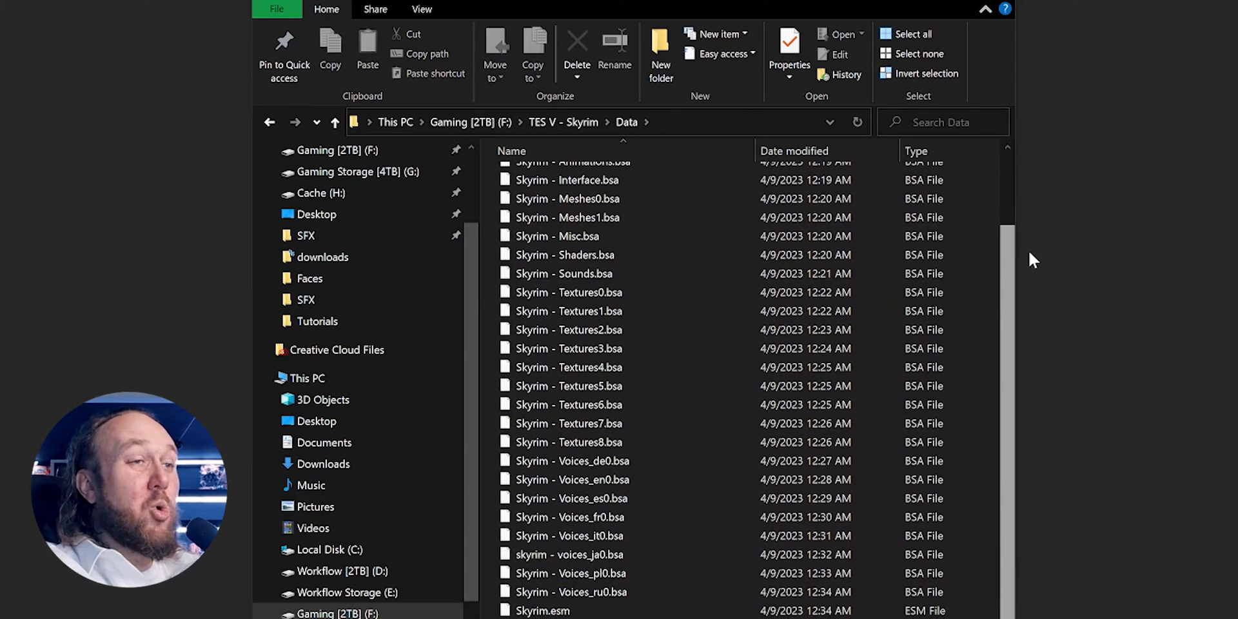
scroll("up", 3)
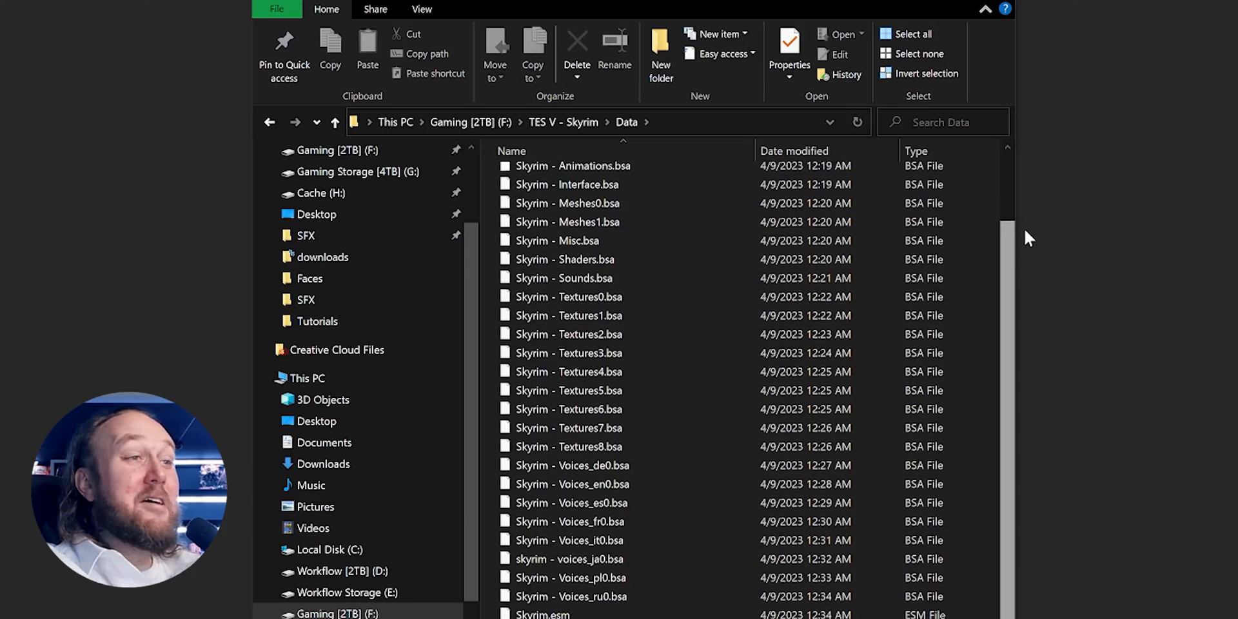
scroll("up", 3)
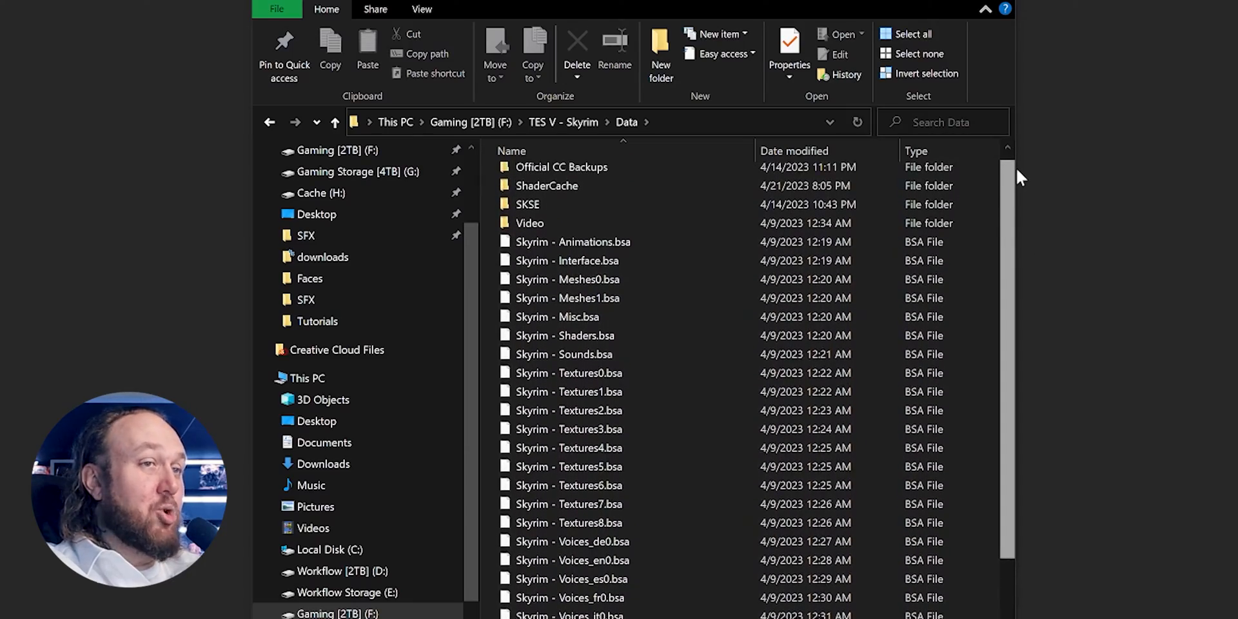
scroll("up", 3)
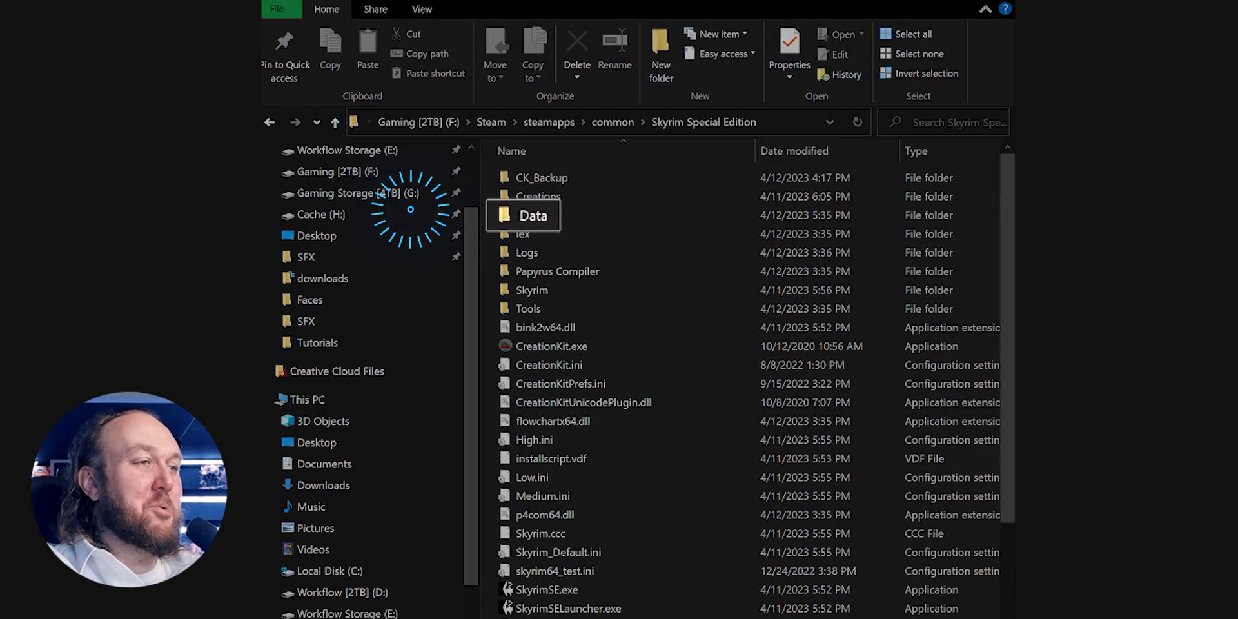
- Browse the Skyrim Special Edition Data folder's esp, esl and bsa files
double_click(534, 215)
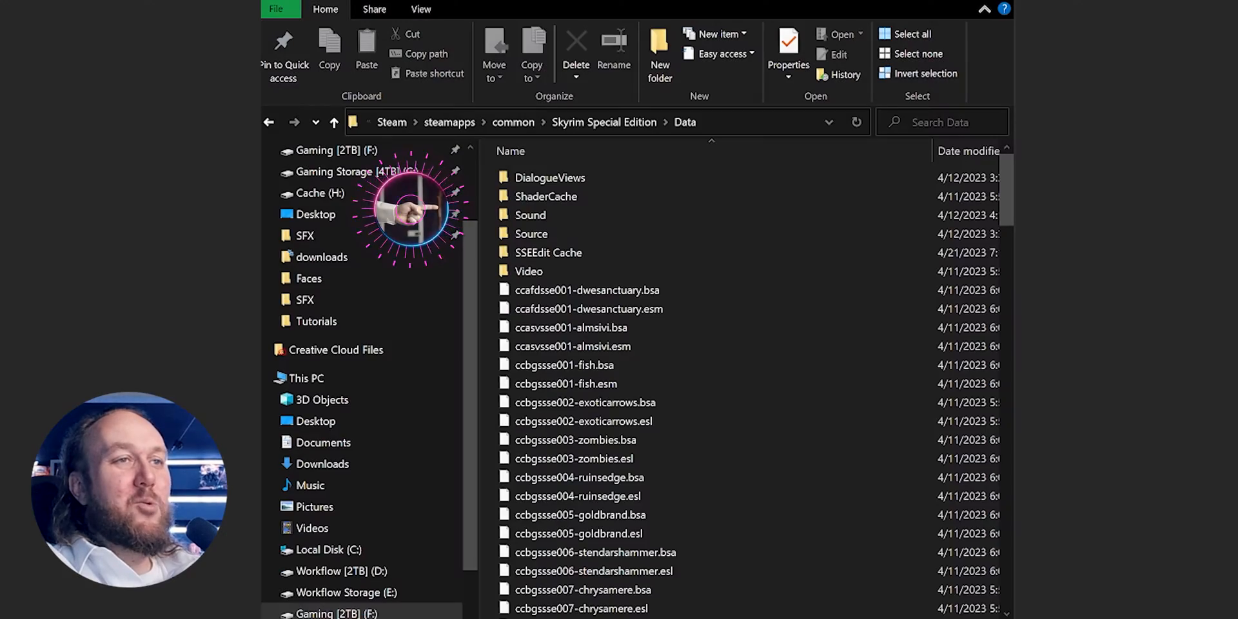
scroll("down", 3)
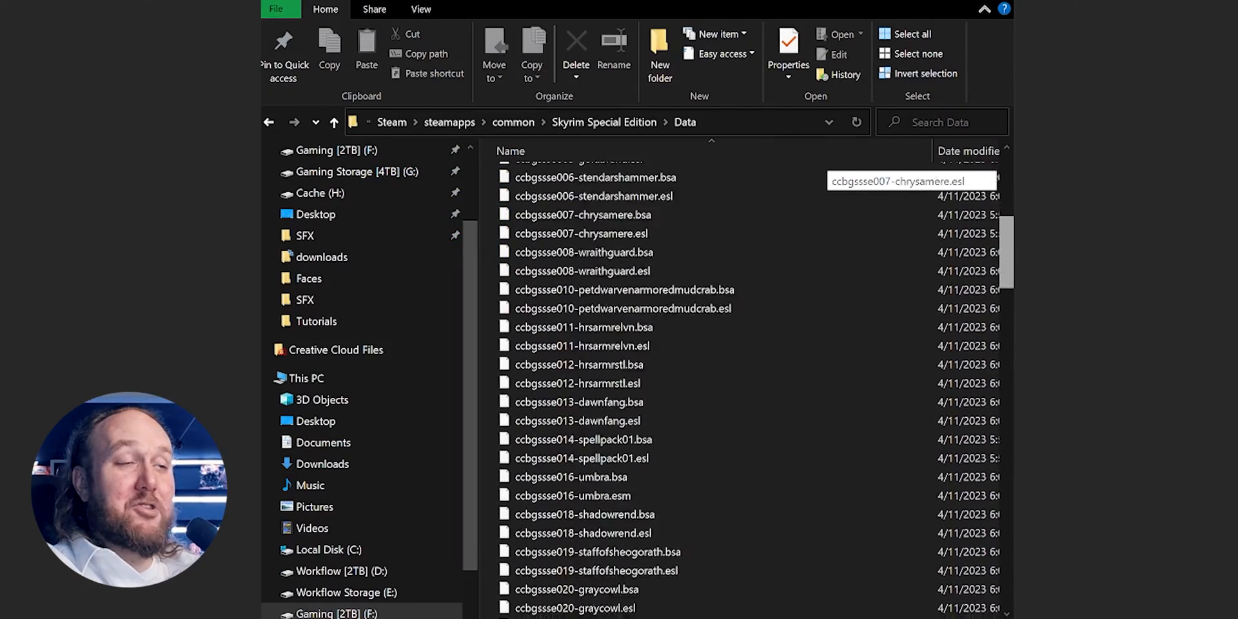
scroll("down", 3)
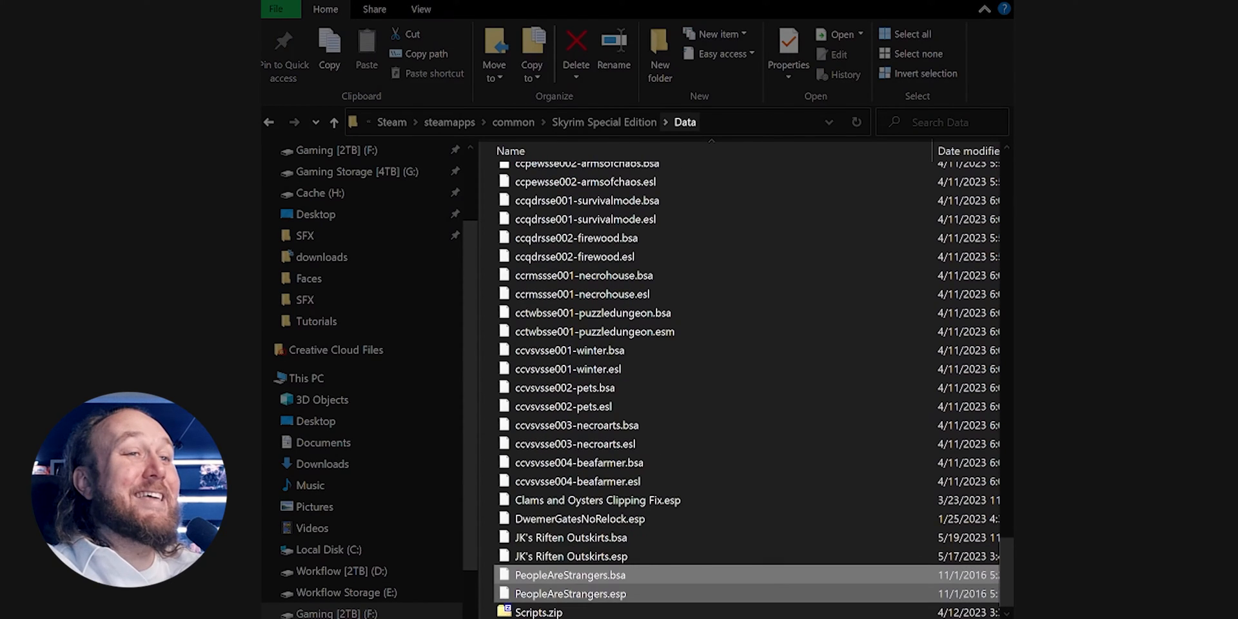
scroll("down", 3)
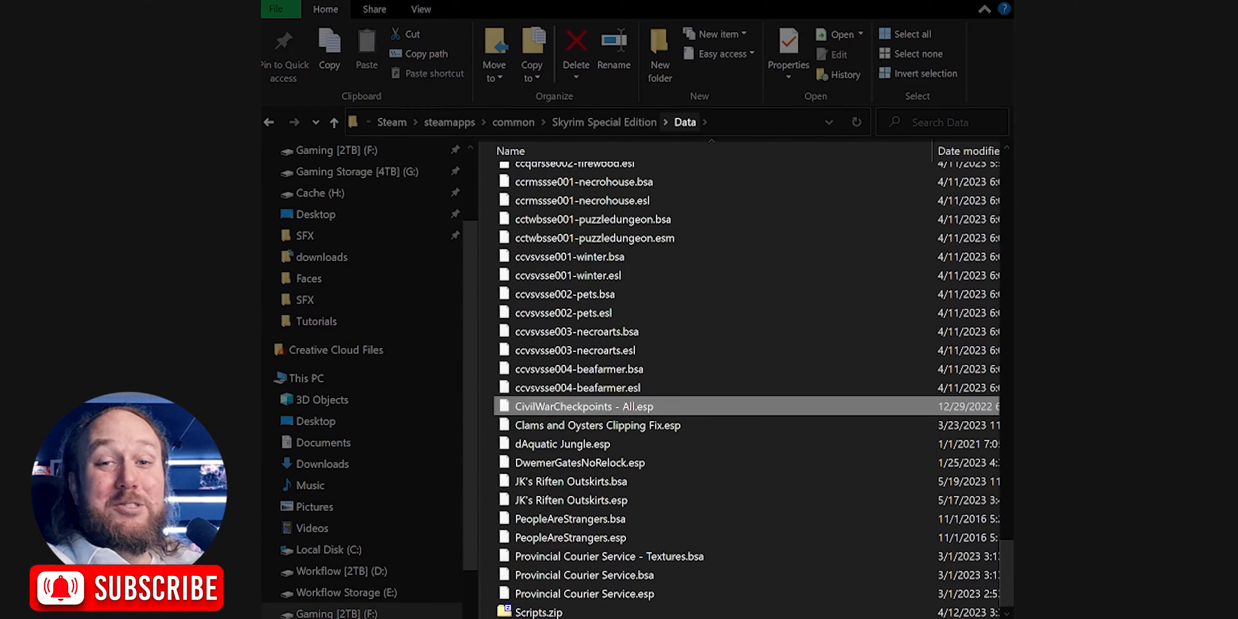
scroll("down", 3)
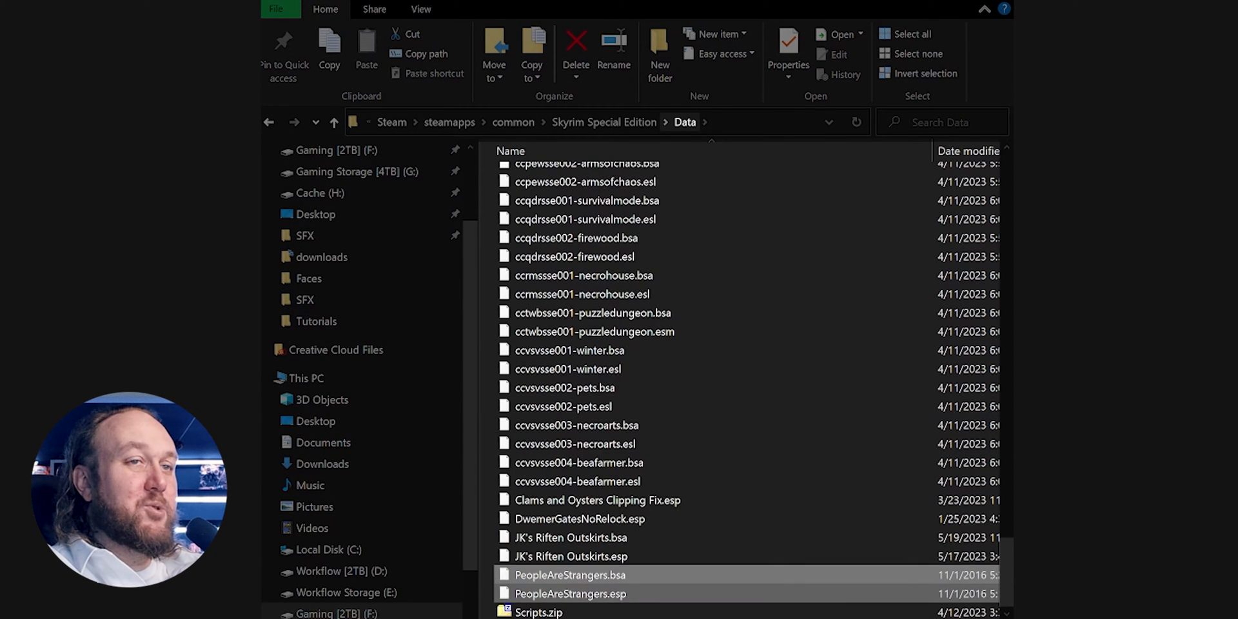
scroll("up", 3)
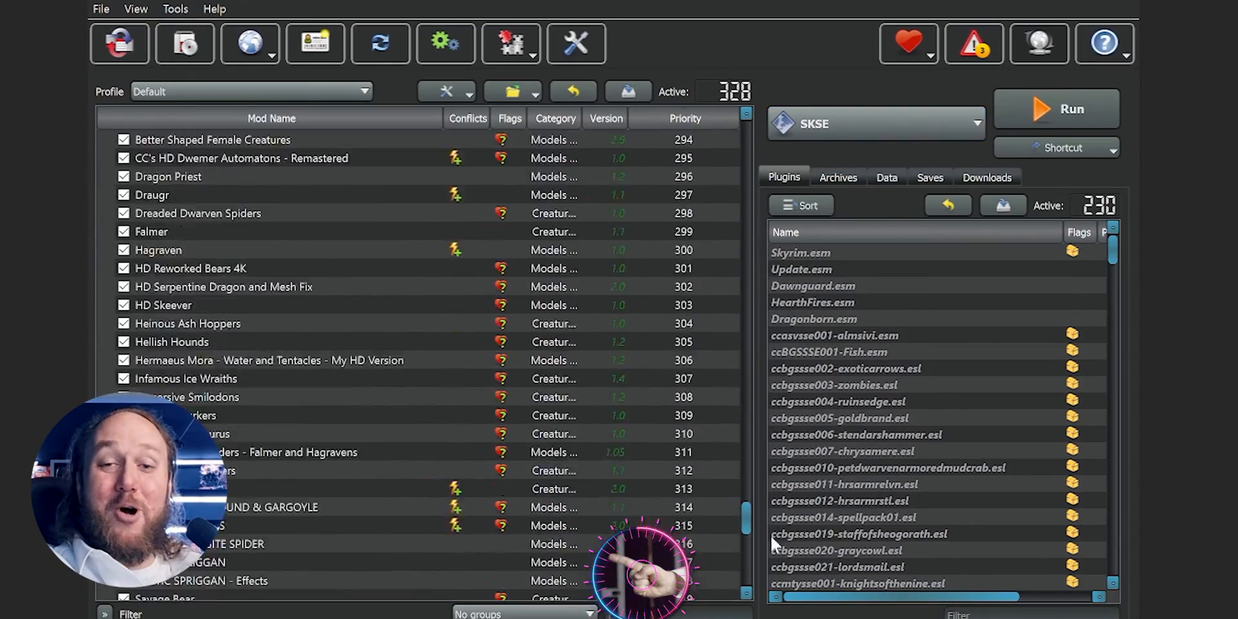
- Display Overwrite's contents: four leftover esp files
scroll("down", 3)
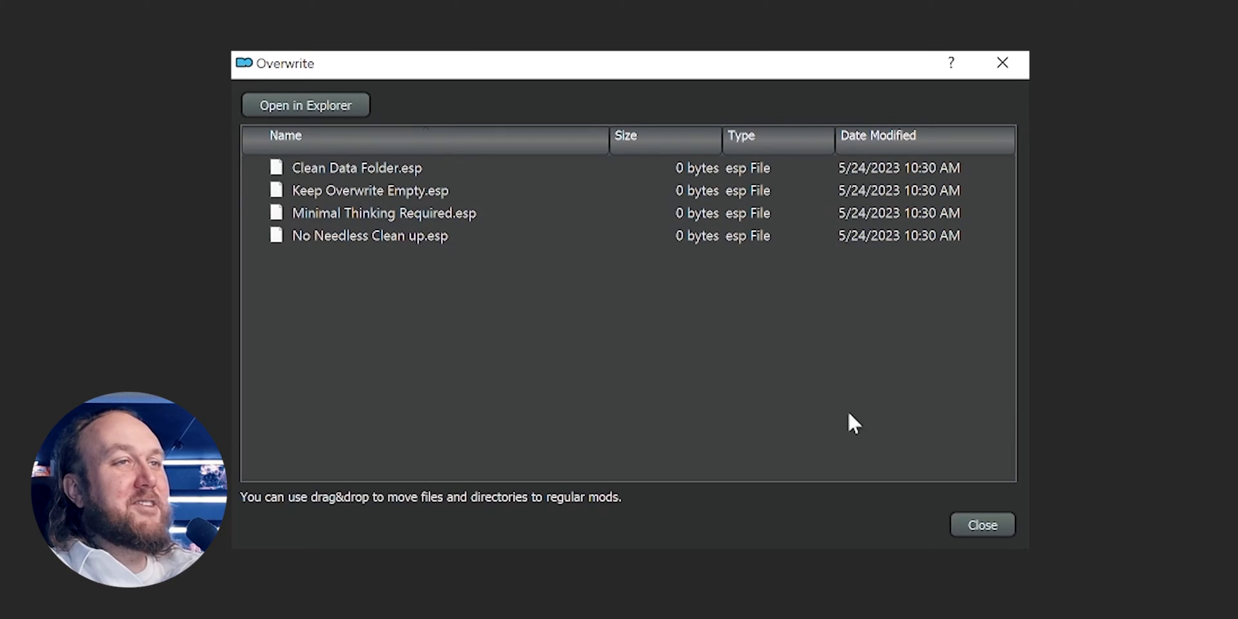
mouse_move(388, 272)
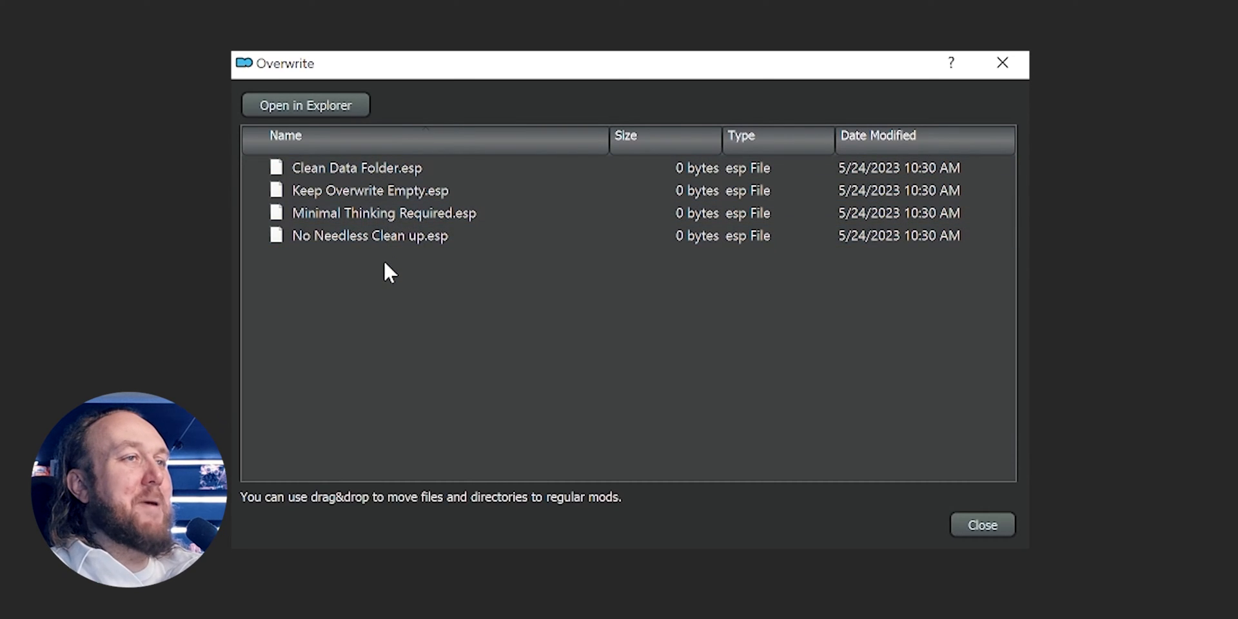
mouse_move(386, 292)
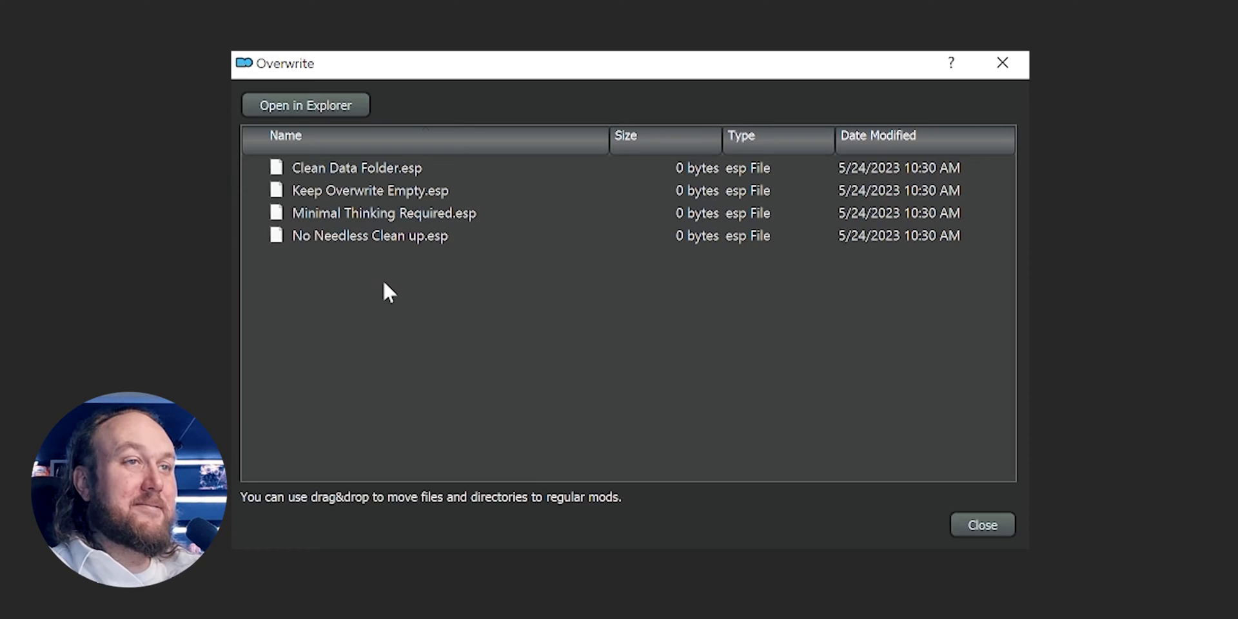
left_click(981, 524)
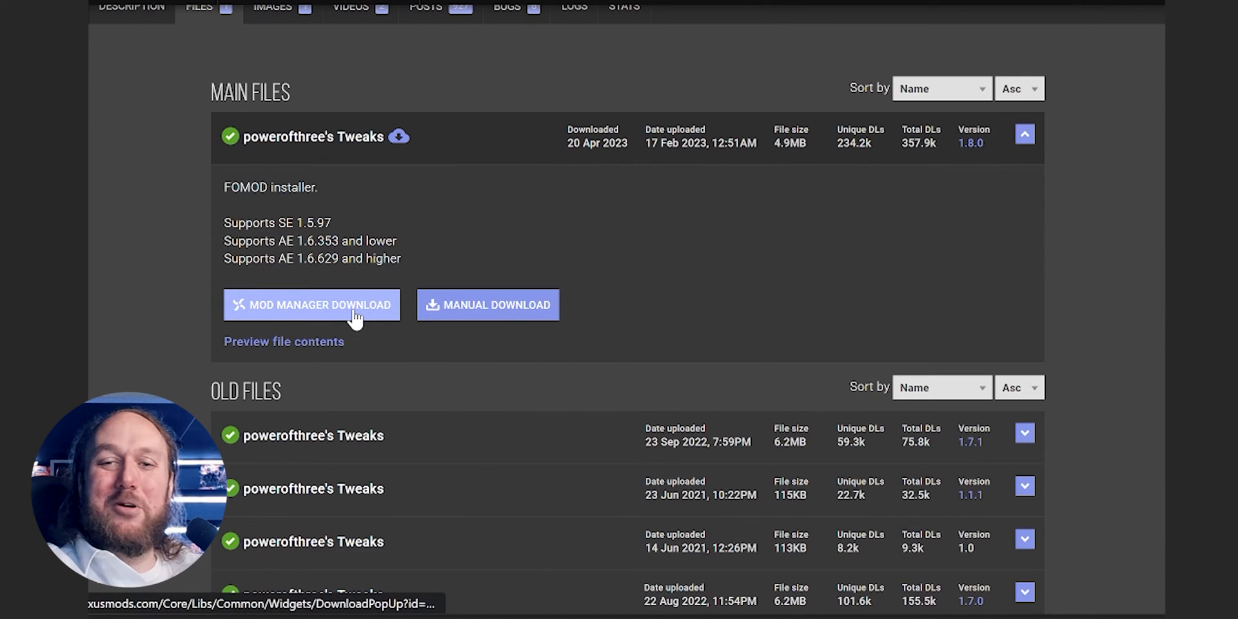
- Install powerofthree's Tweaks (SSE v1.6.629+) and drag Overwrite's SKSE folder into it
left_click(310, 305)
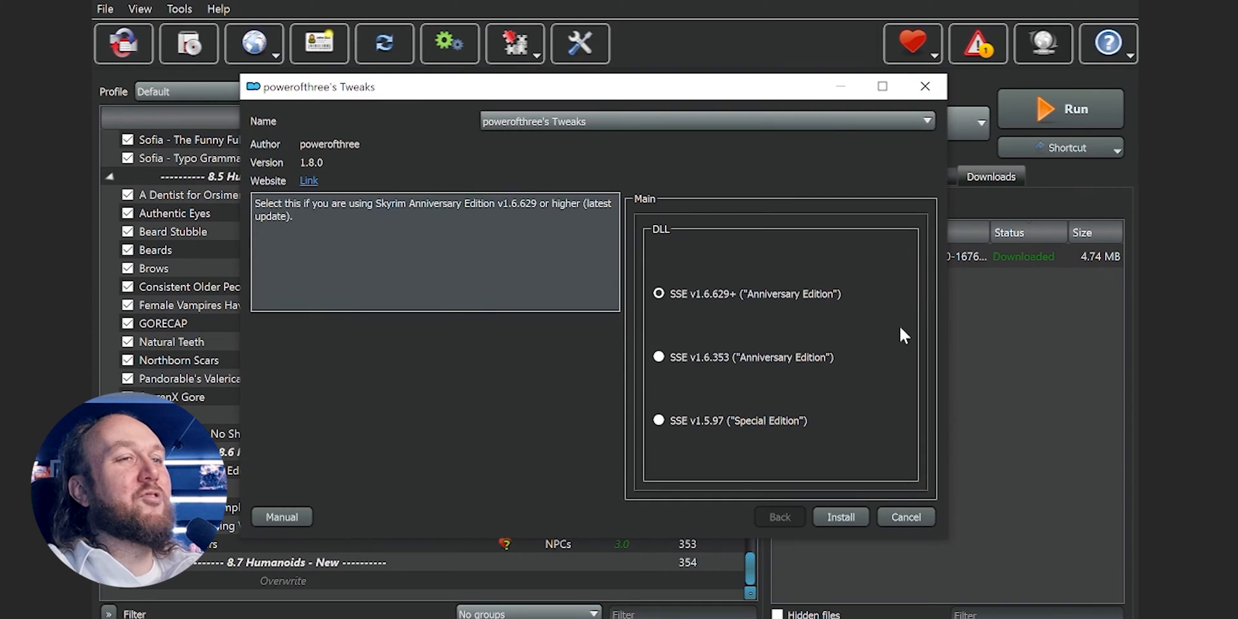
left_click(839, 516)
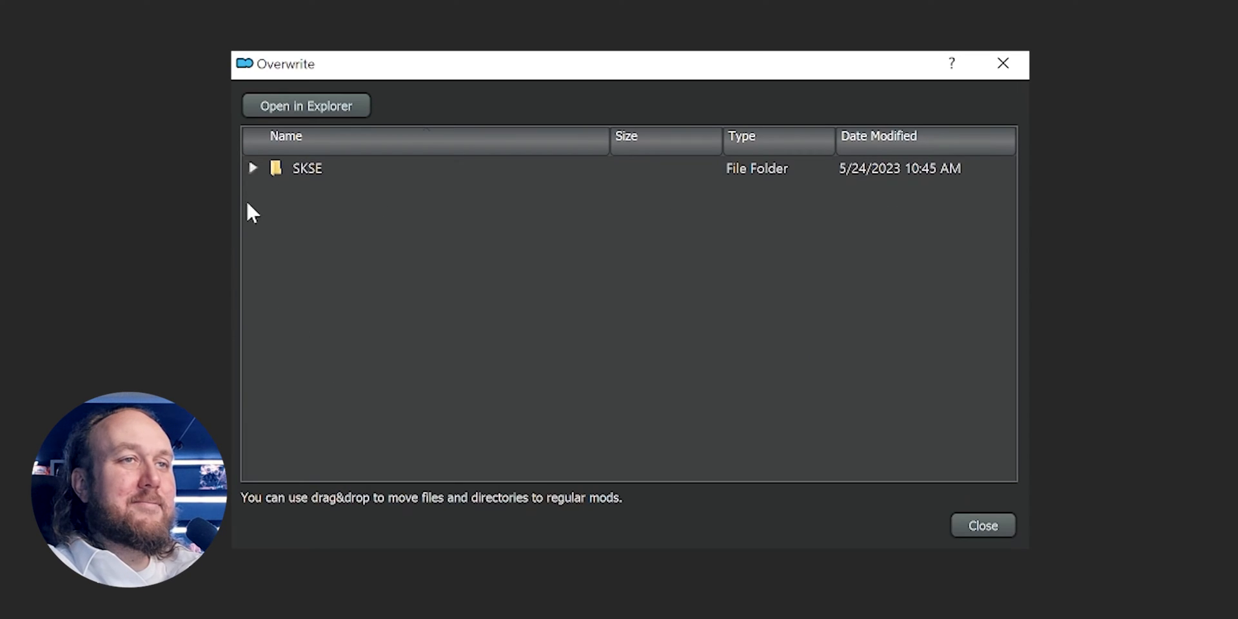
left_click(252, 167)
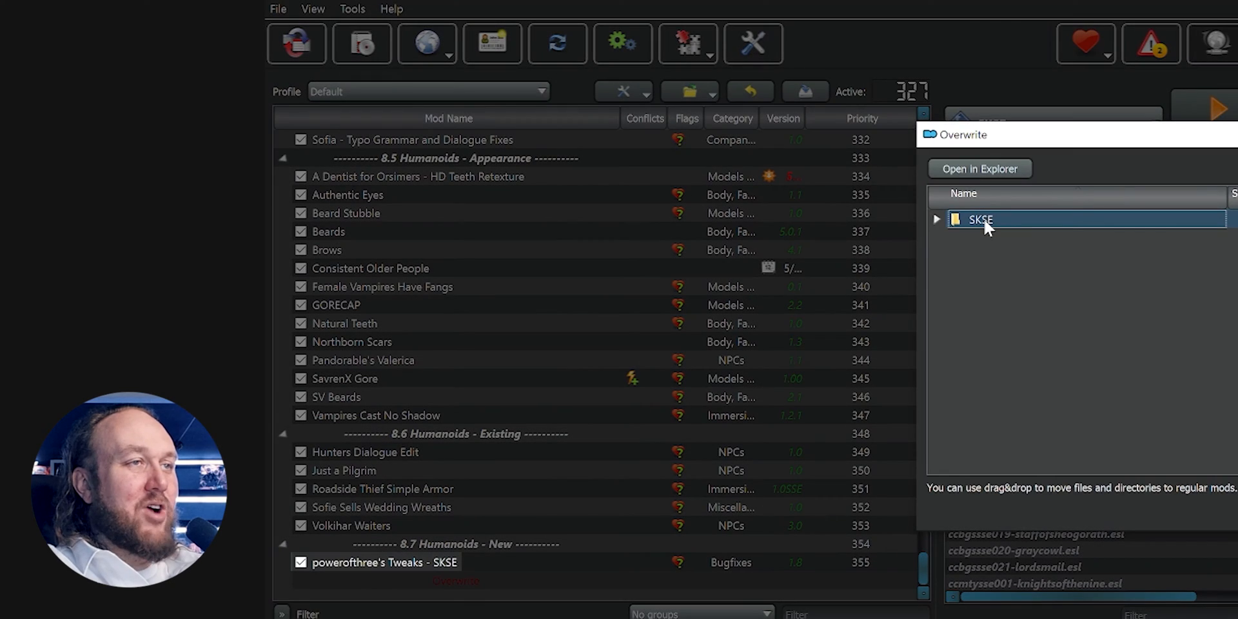
left_click_drag(980, 219, 387, 562)
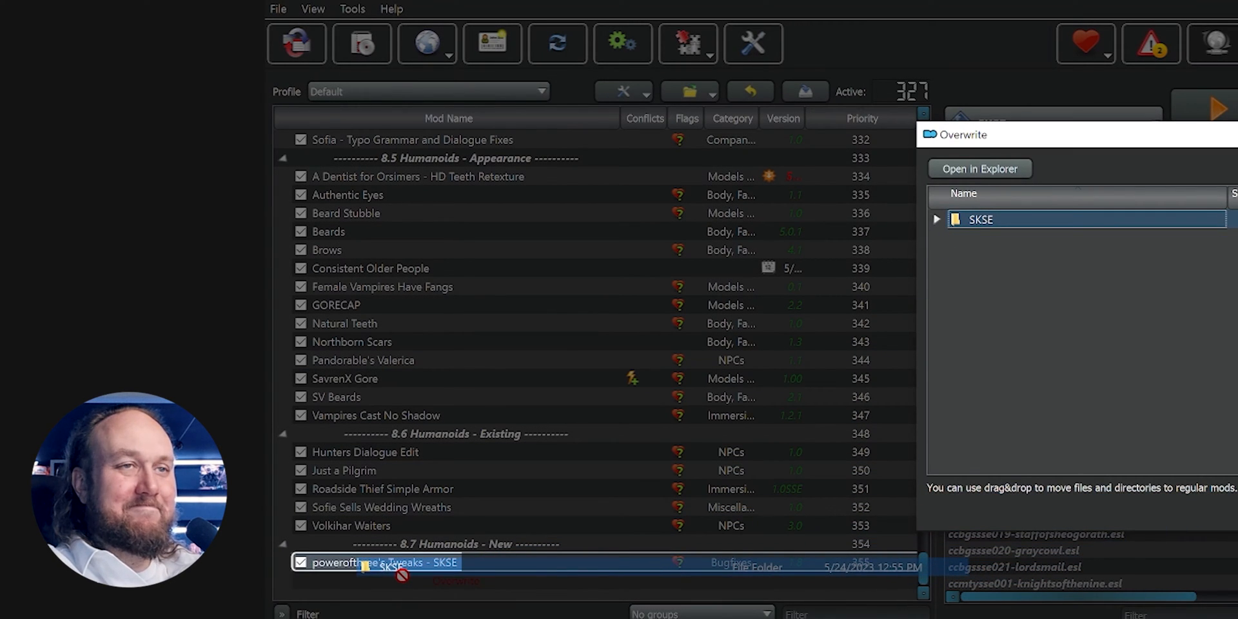
left_click(1154, 127)
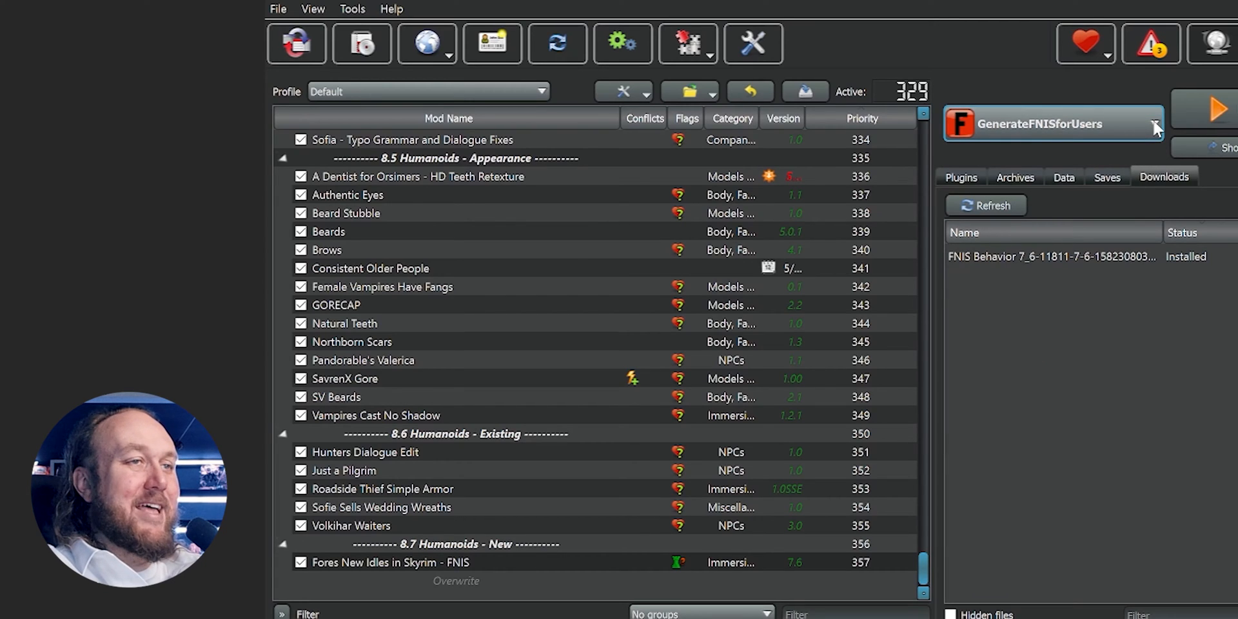
- Create and enable an FNIS - Output mod from Overwrite's FNIS-generated files
left_click(1216, 109)
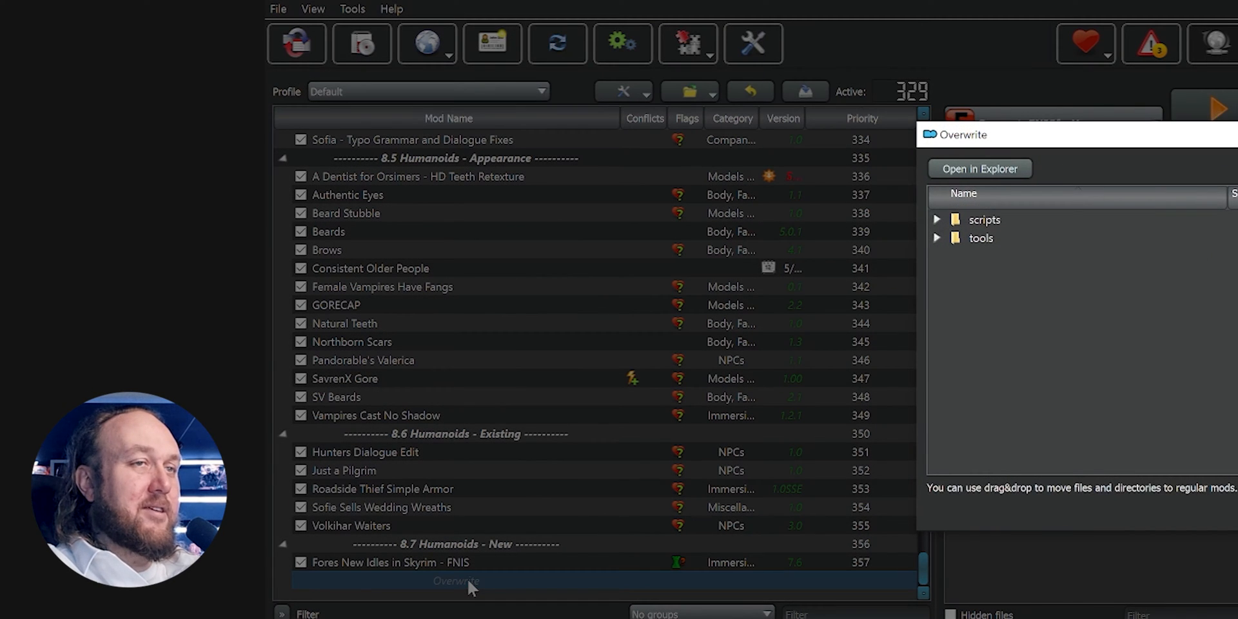
left_click(984, 219)
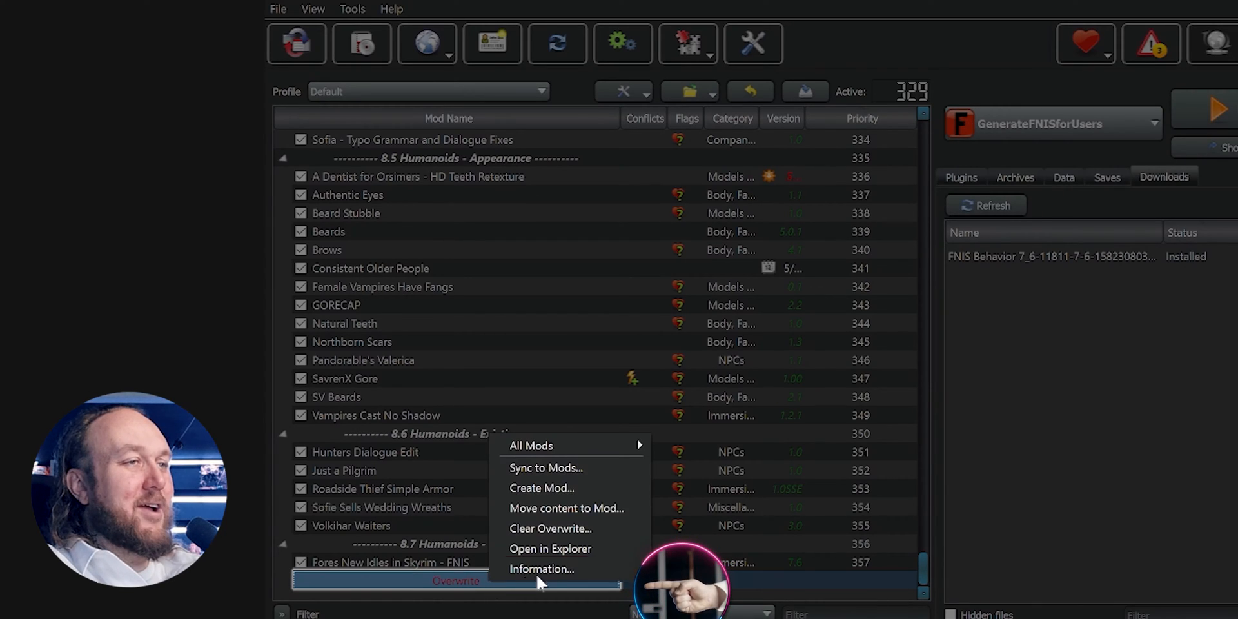
mouse_move(541, 487)
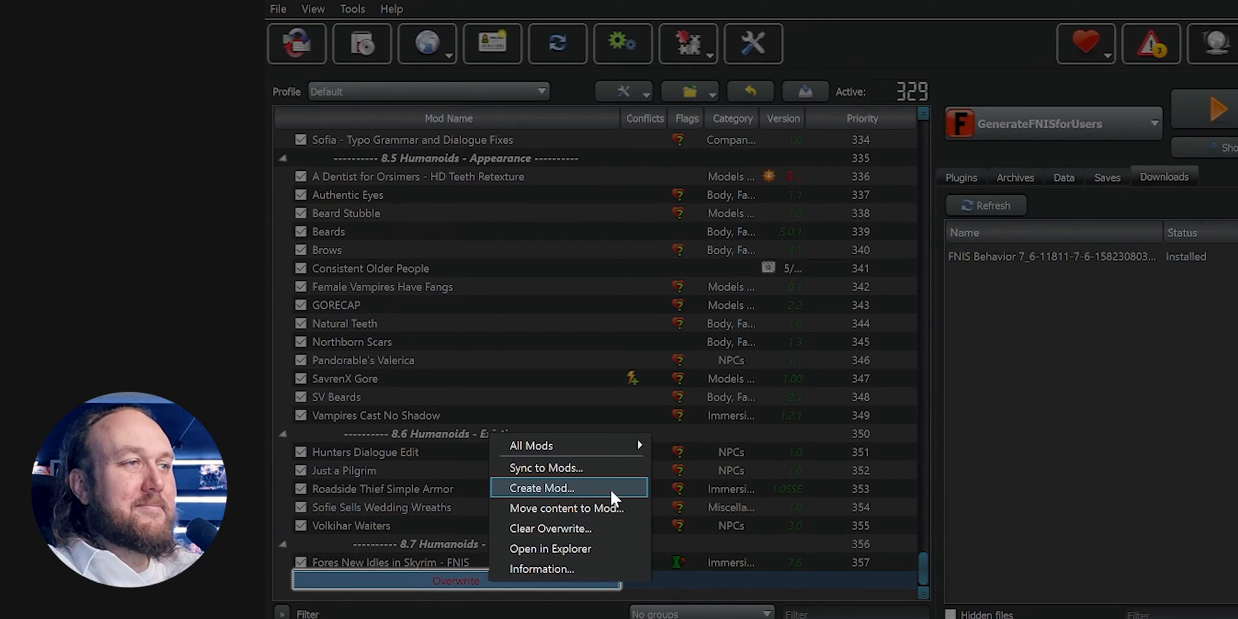
left_click(541, 488)
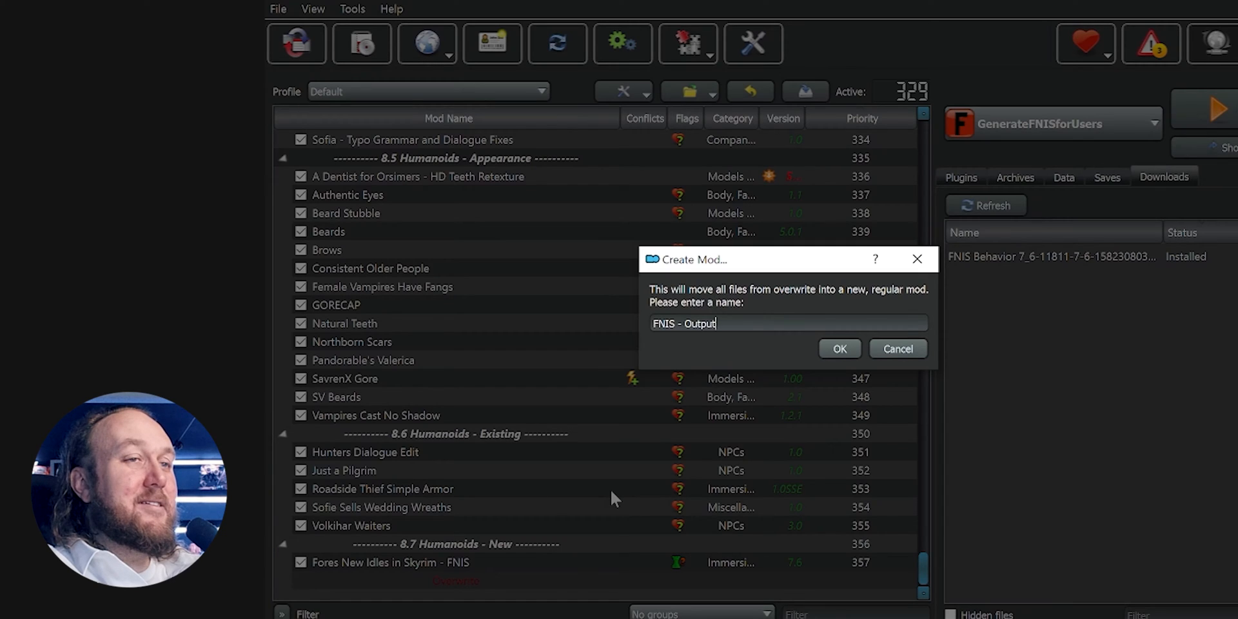
left_click(839, 348)
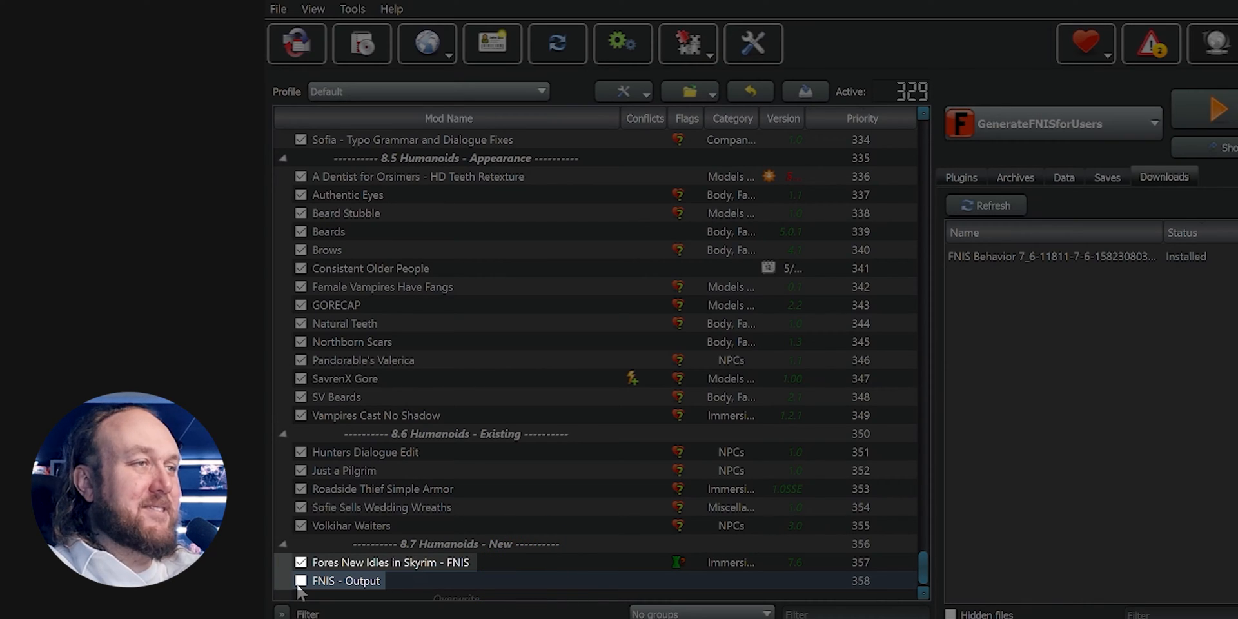
left_click(300, 580)
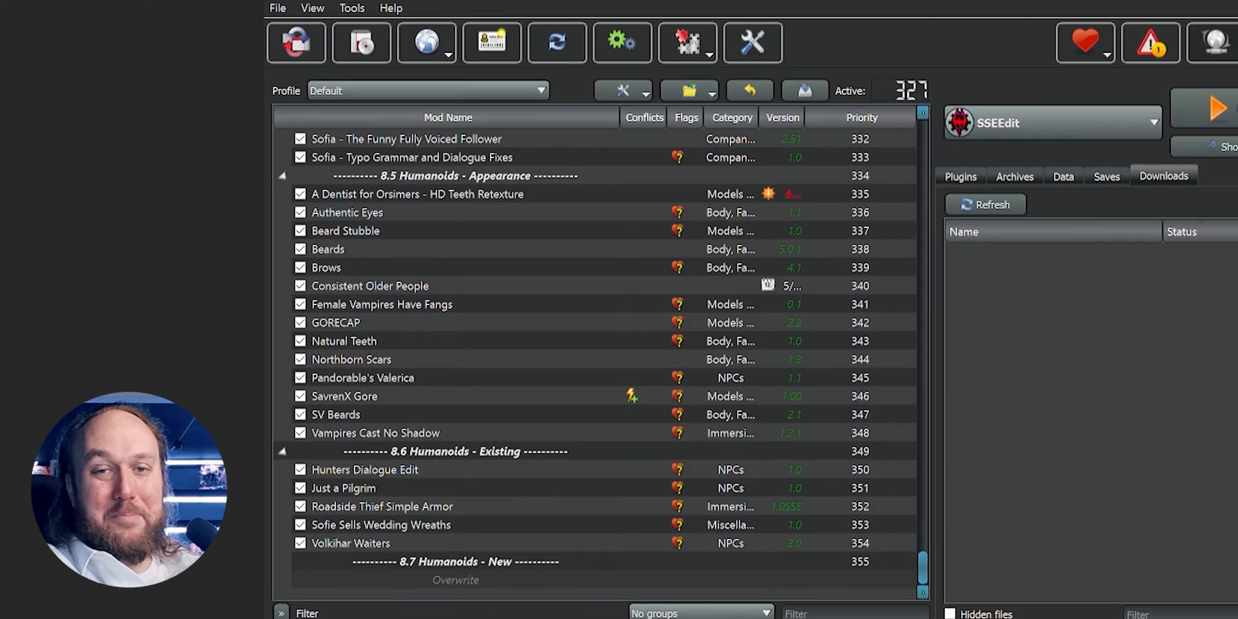
- Launch SSEEdit and load all checked plugins from Module Selection
left_click(1216, 108)
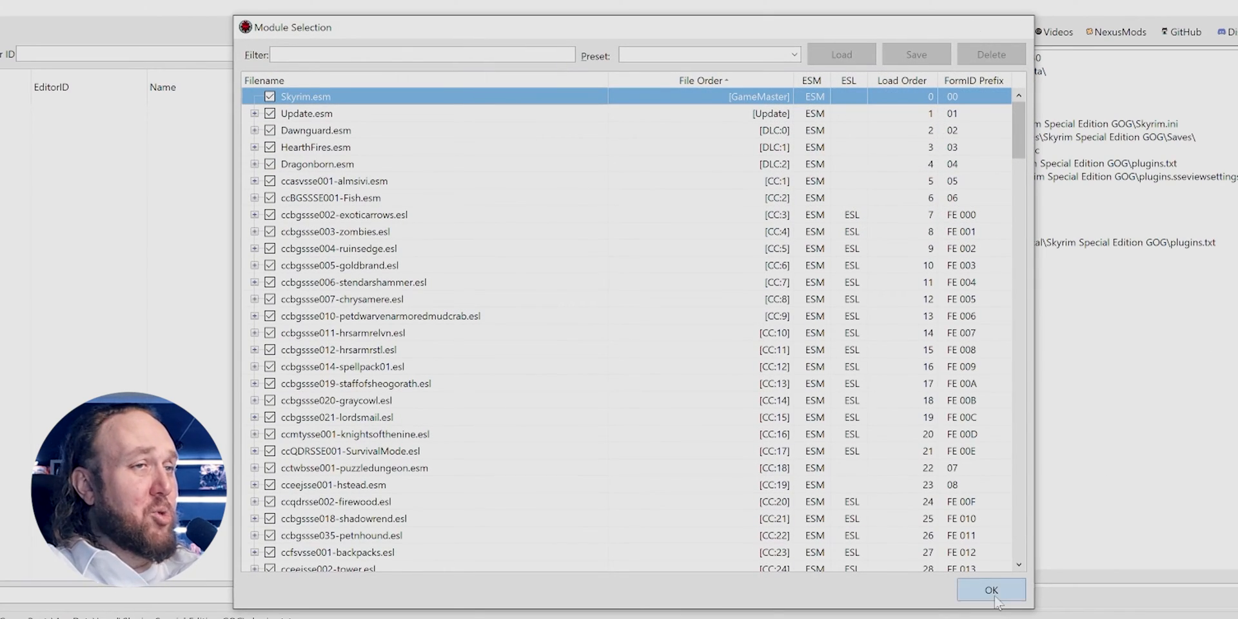
left_click(991, 590)
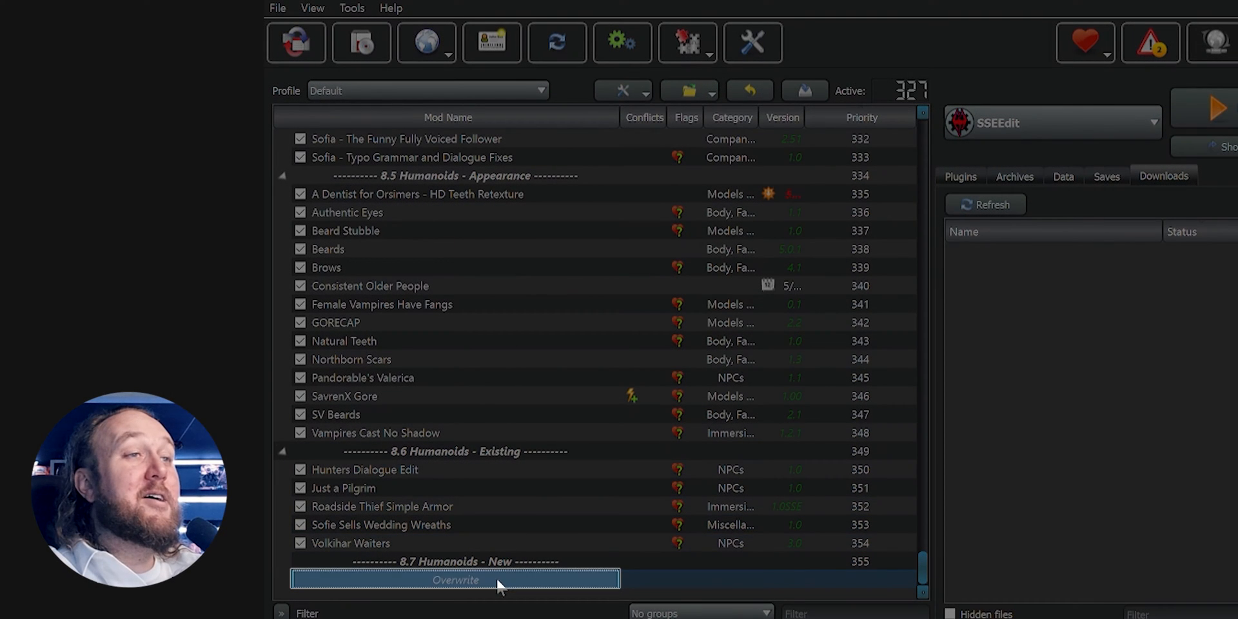
- Create an SSEEdit - Cache mod from Overwrite via Create Mod
right_click(455, 580)
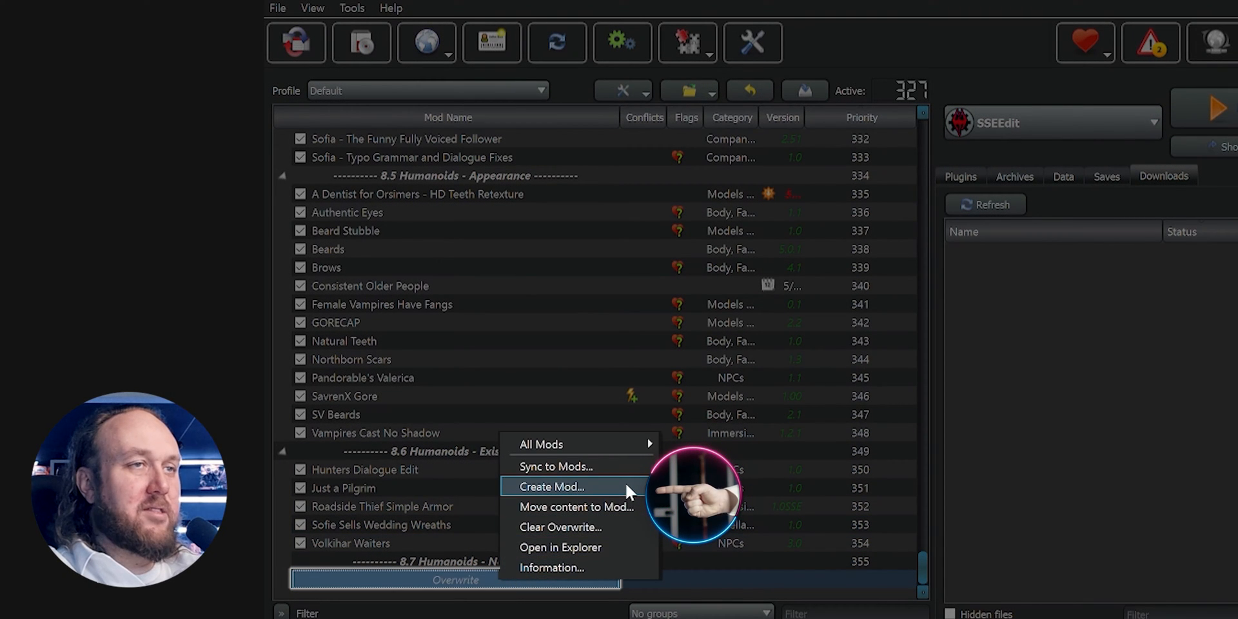
left_click(551, 485)
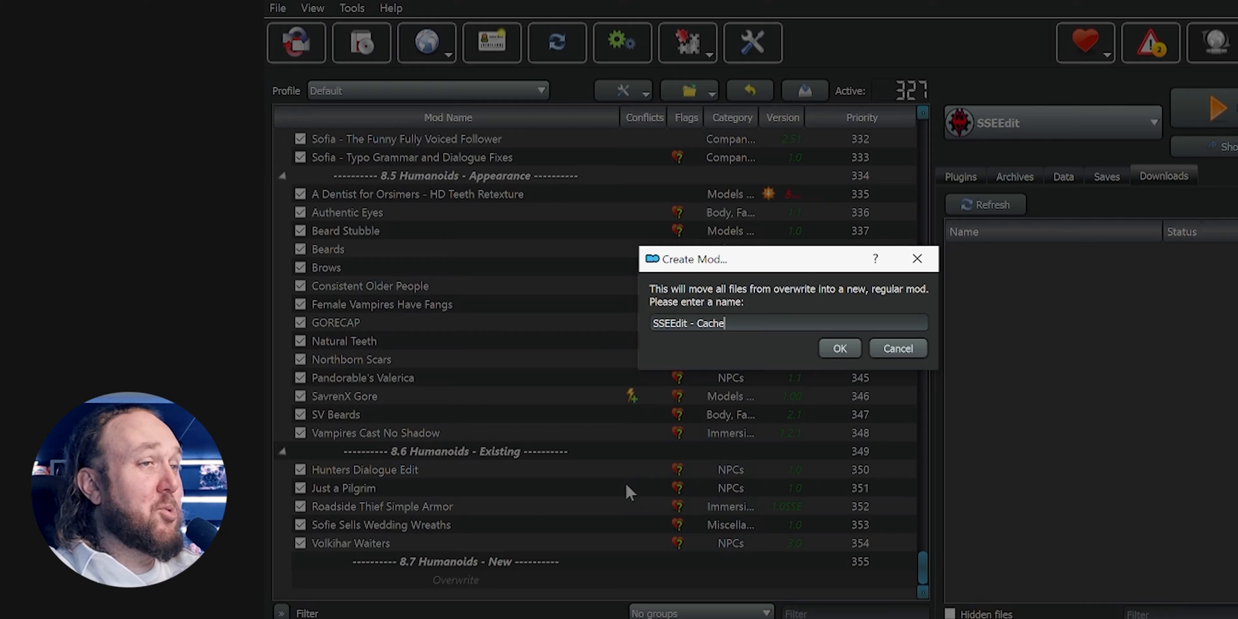
right_click(355, 580)
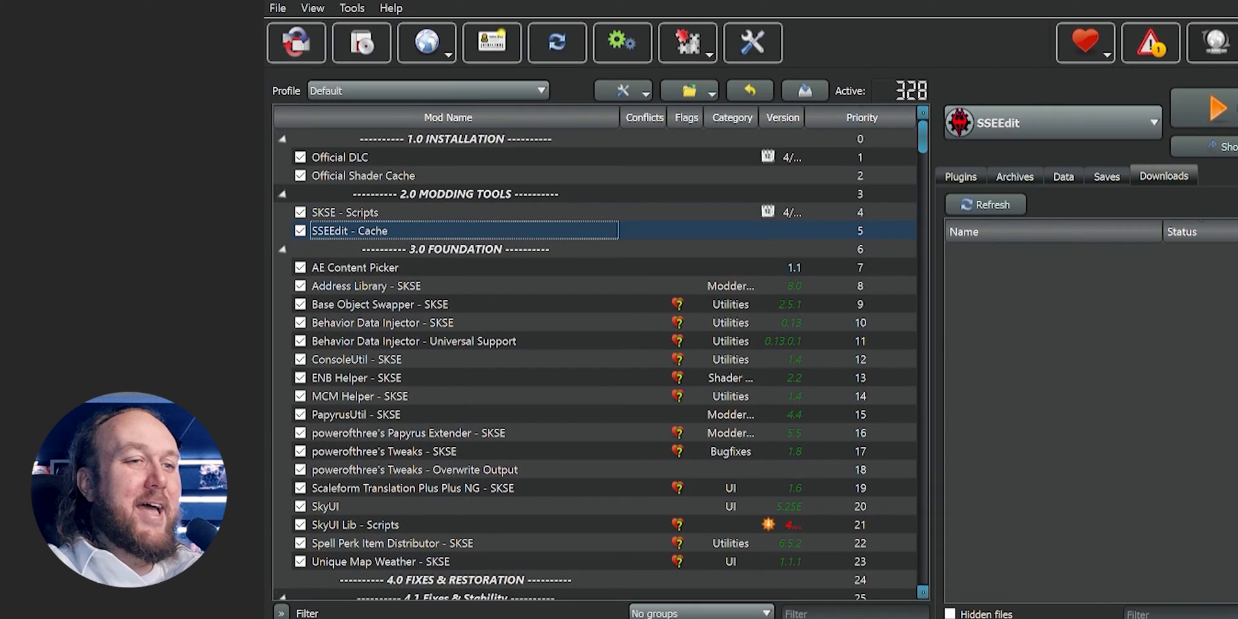
mouse_move(928, 150)
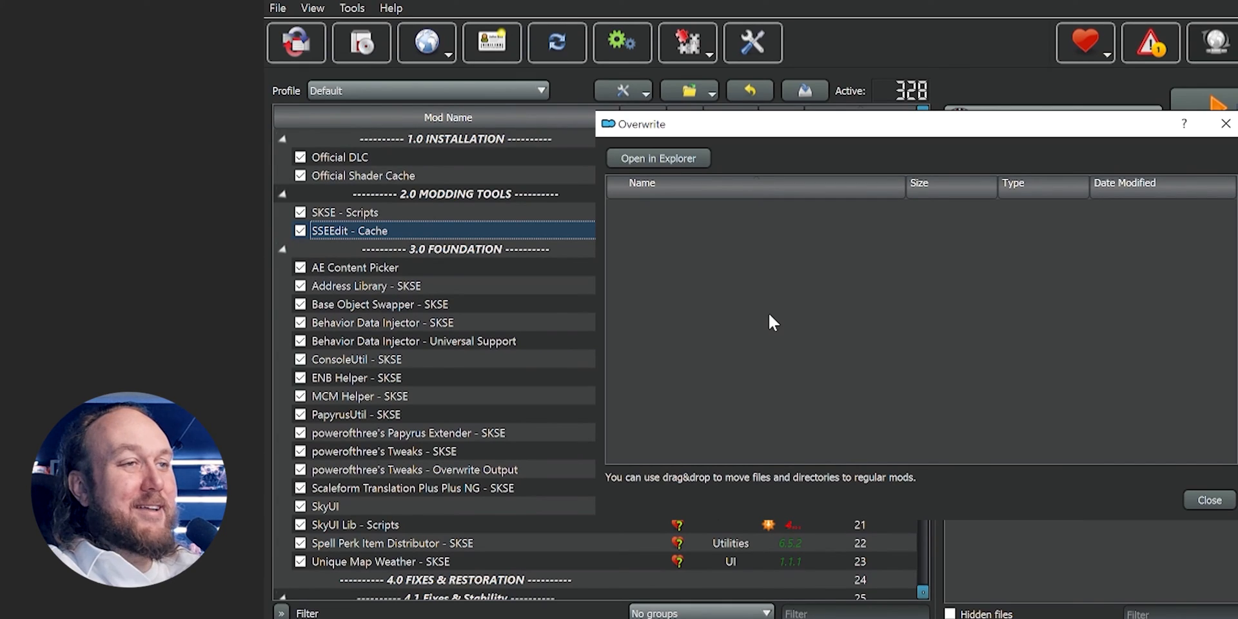
- Drag the SSEEdit Cache folder from Overwrite onto the SSEEdit - Cache mod
left_click(434, 231)
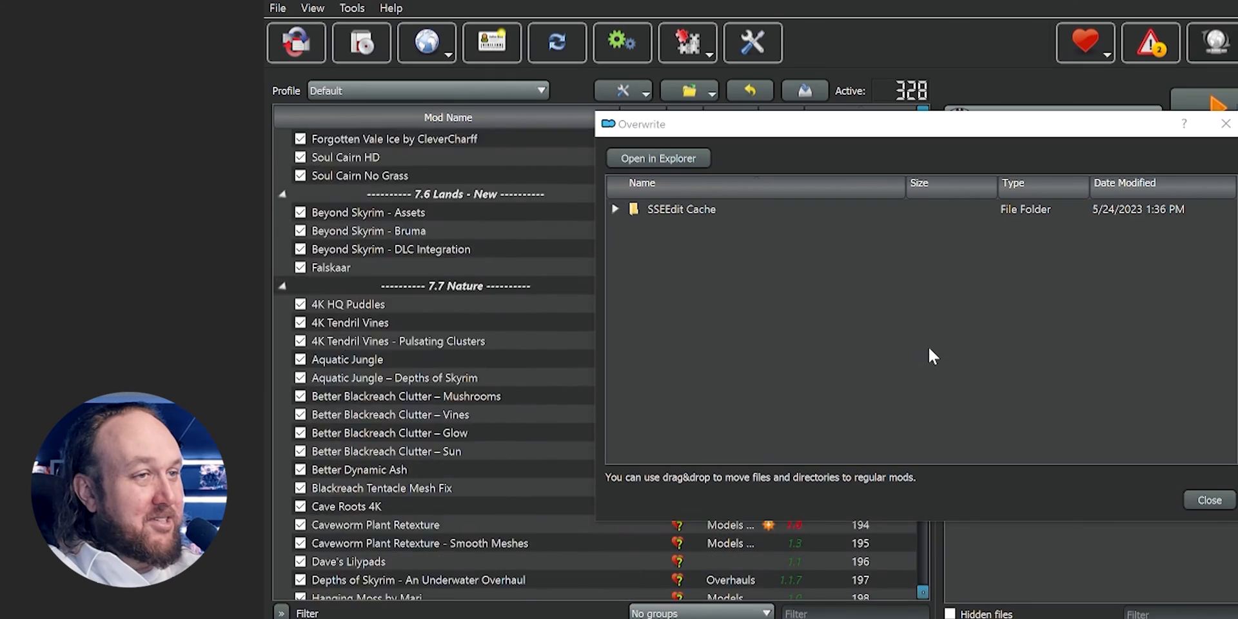
left_click_drag(681, 208, 568, 264)
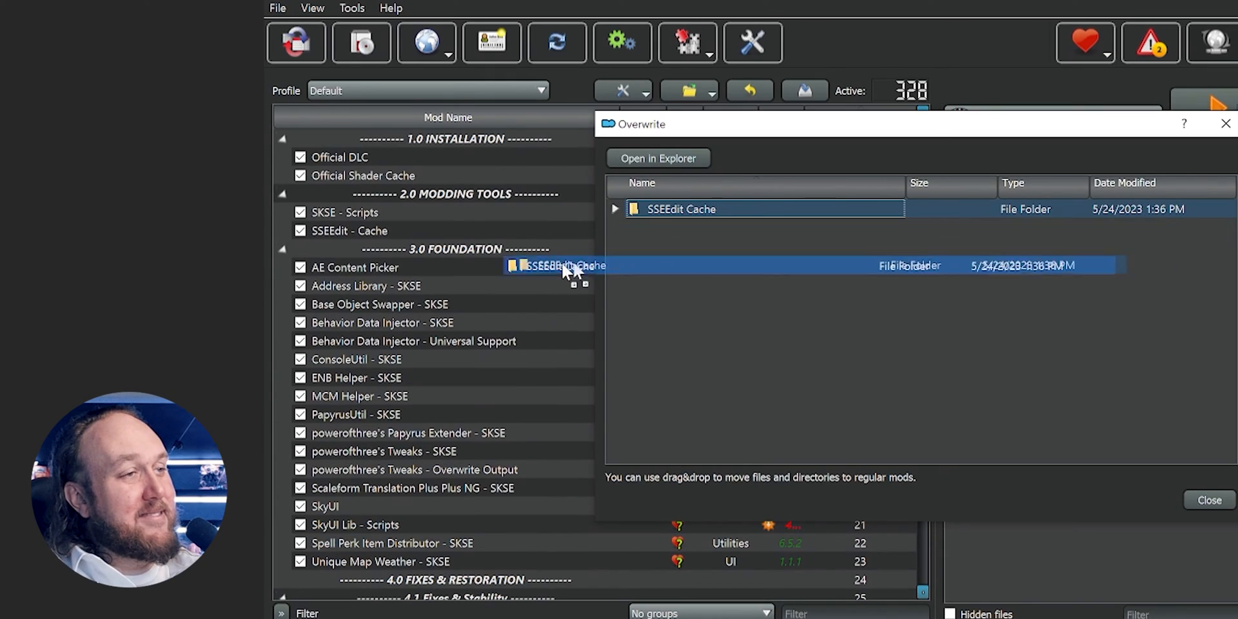